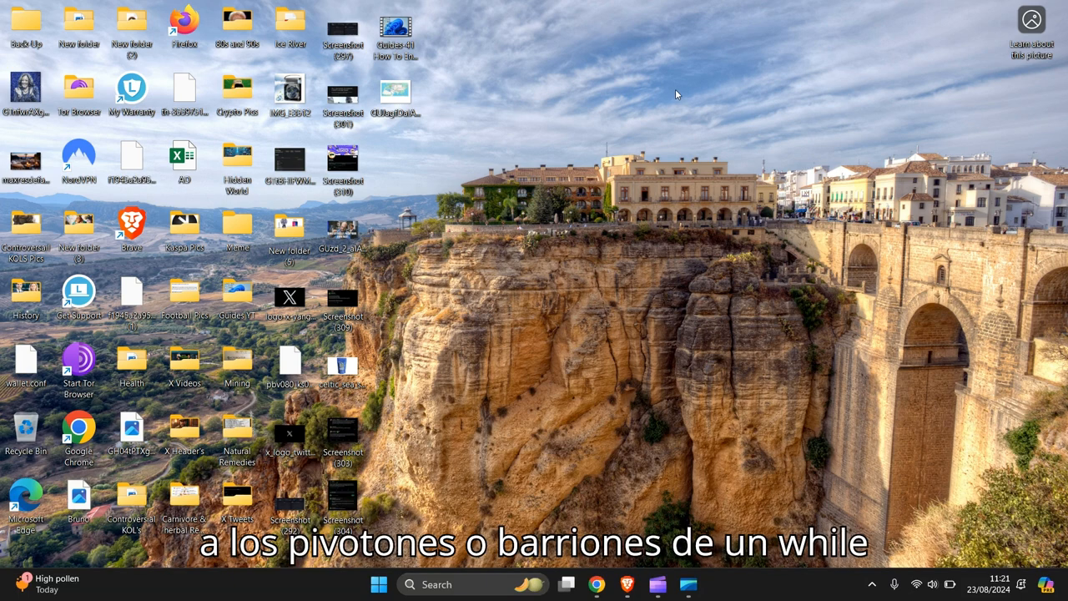
mouse_move(616, 130)
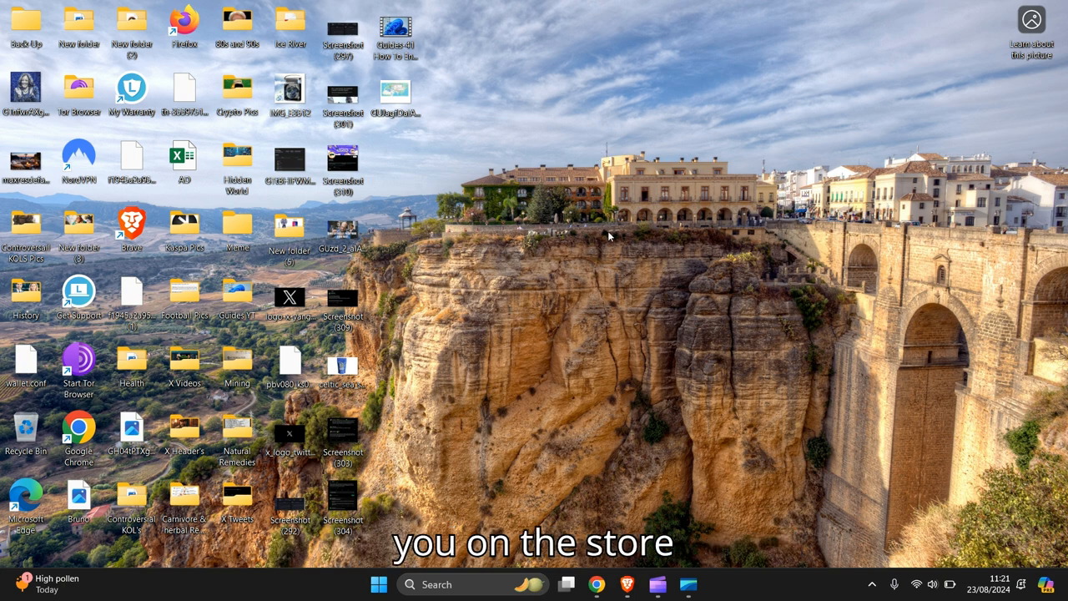
mouse_move(608, 140)
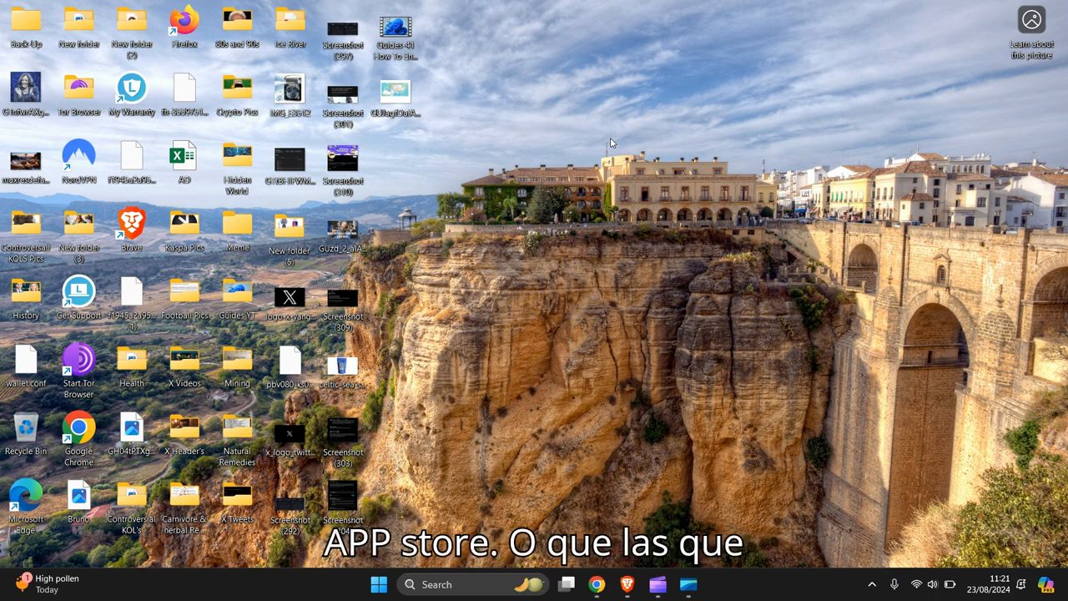
mouse_move(592, 130)
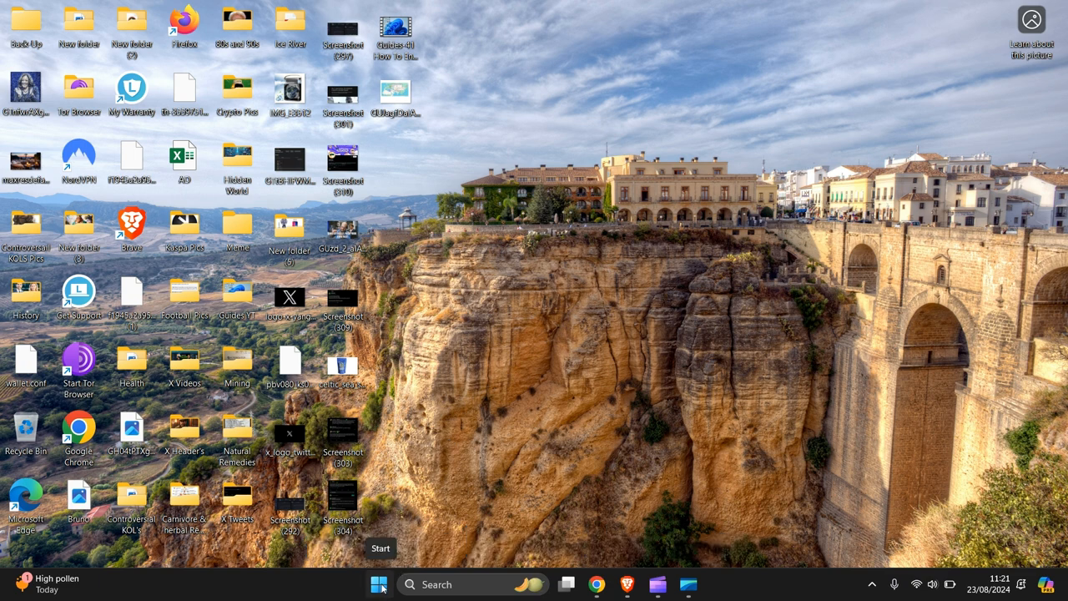
Step: Launch Settings from the Start menu and go to Apps > Advanced app settings
left_click(379, 584)
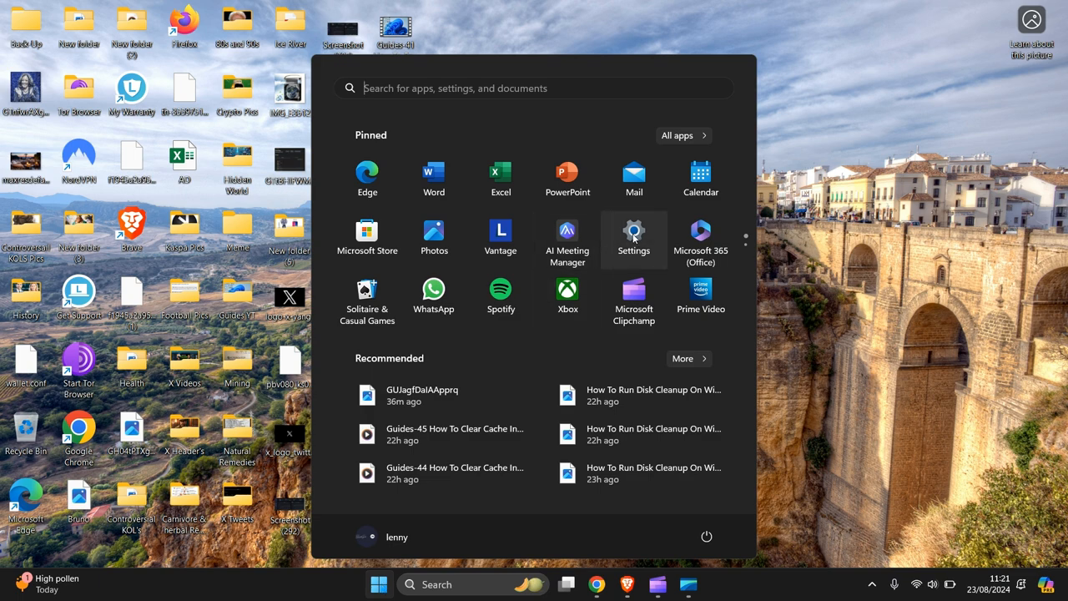
left_click(634, 237)
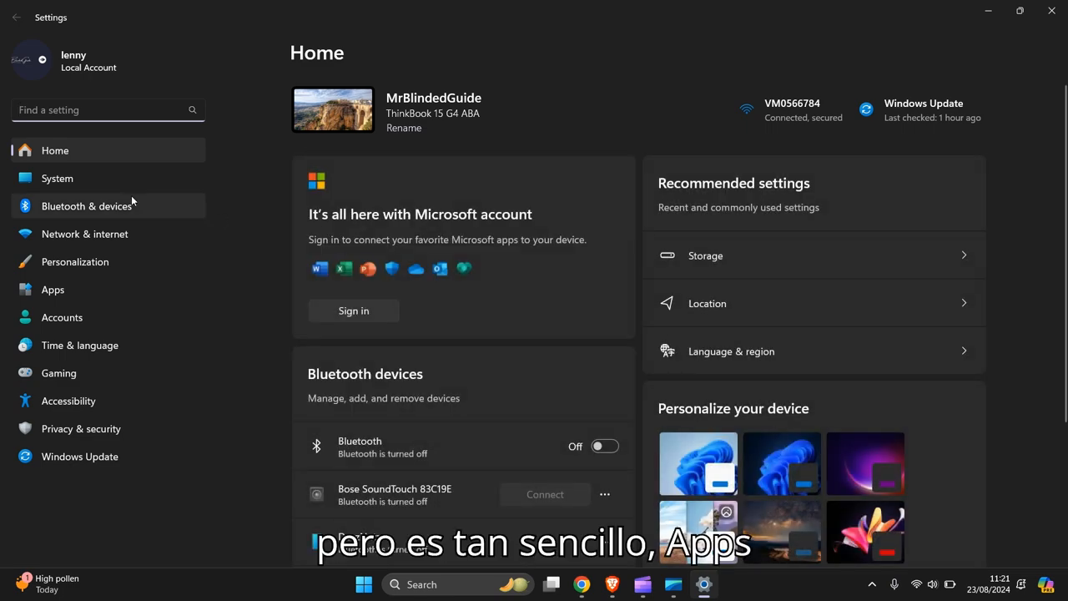
left_click(54, 289)
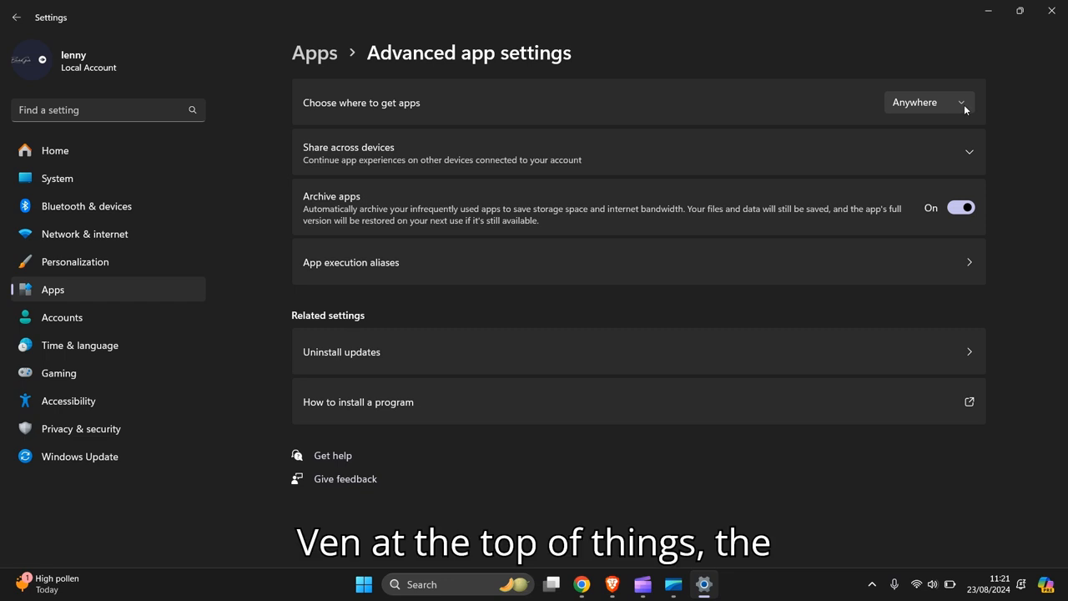
Step: Expand the 'Choose where to get apps' dropdown to show its source options
left_click(926, 102)
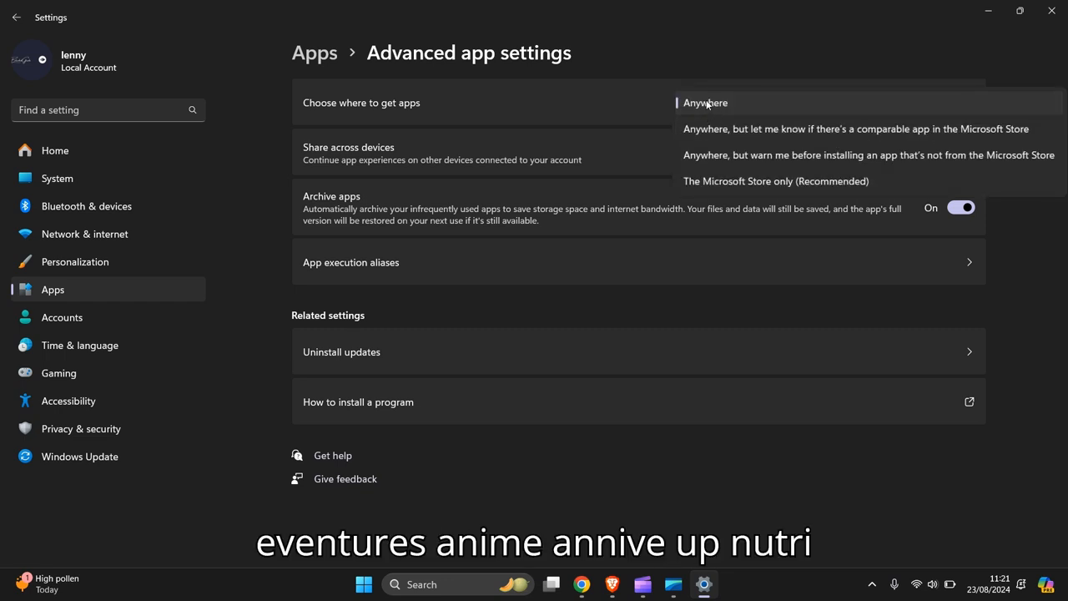
mouse_move(881, 156)
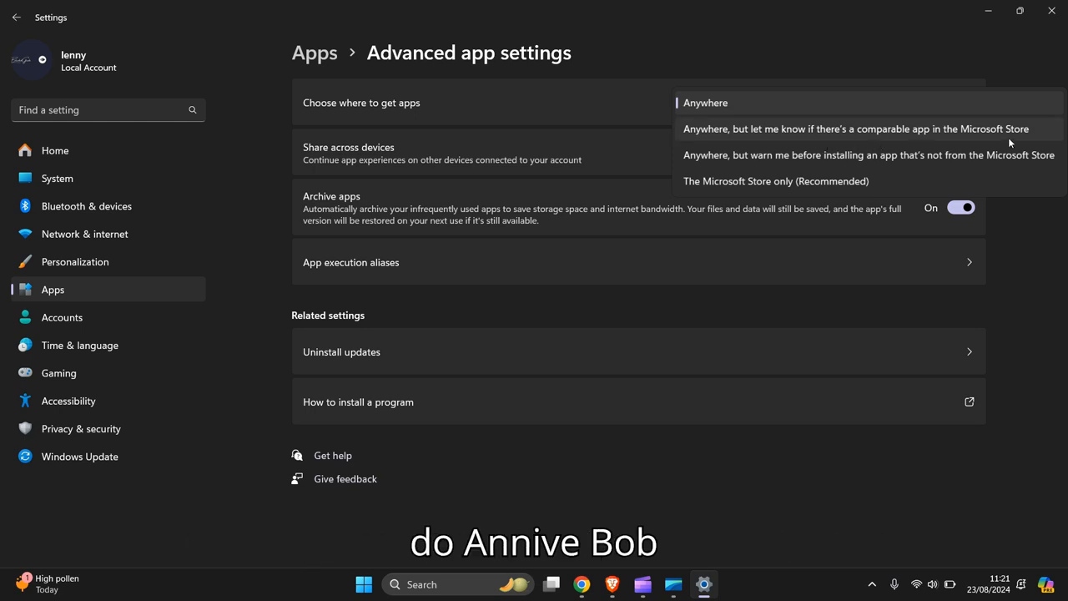
mouse_move(818, 165)
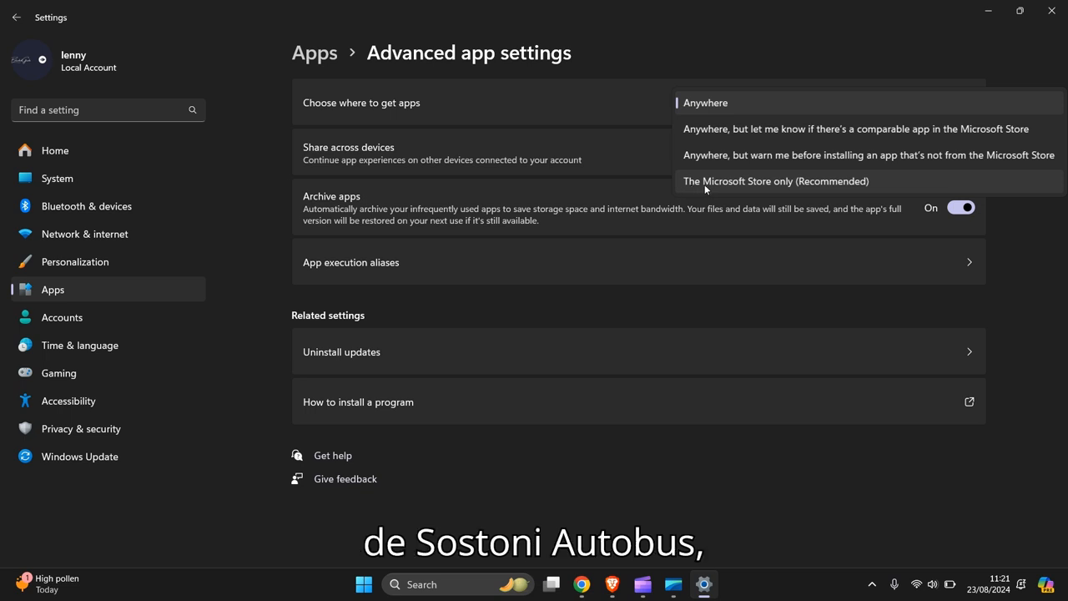
mouse_move(787, 187)
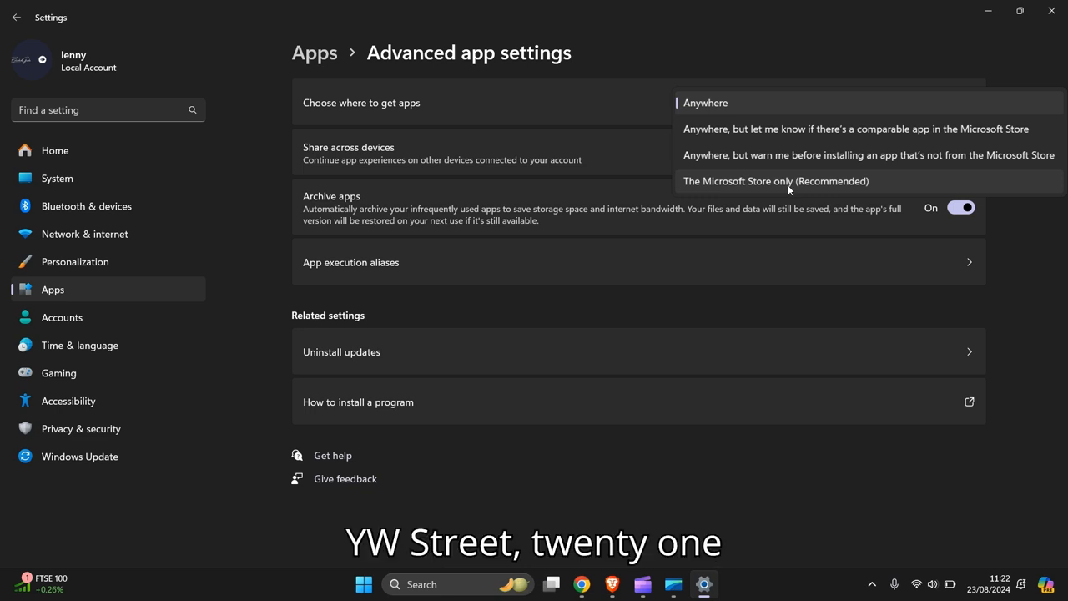
mouse_move(772, 153)
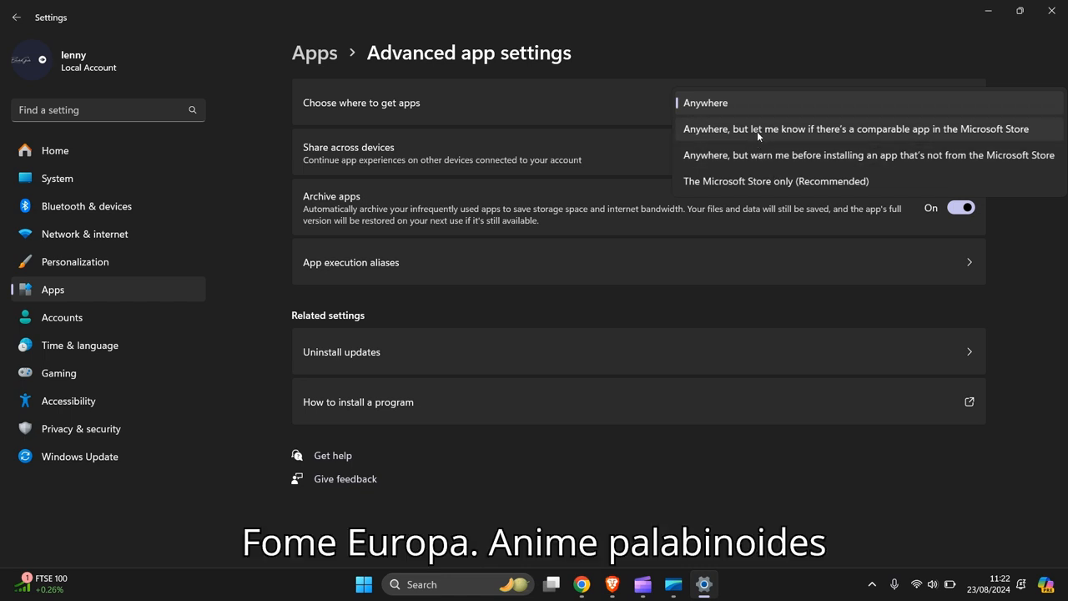
mouse_move(799, 137)
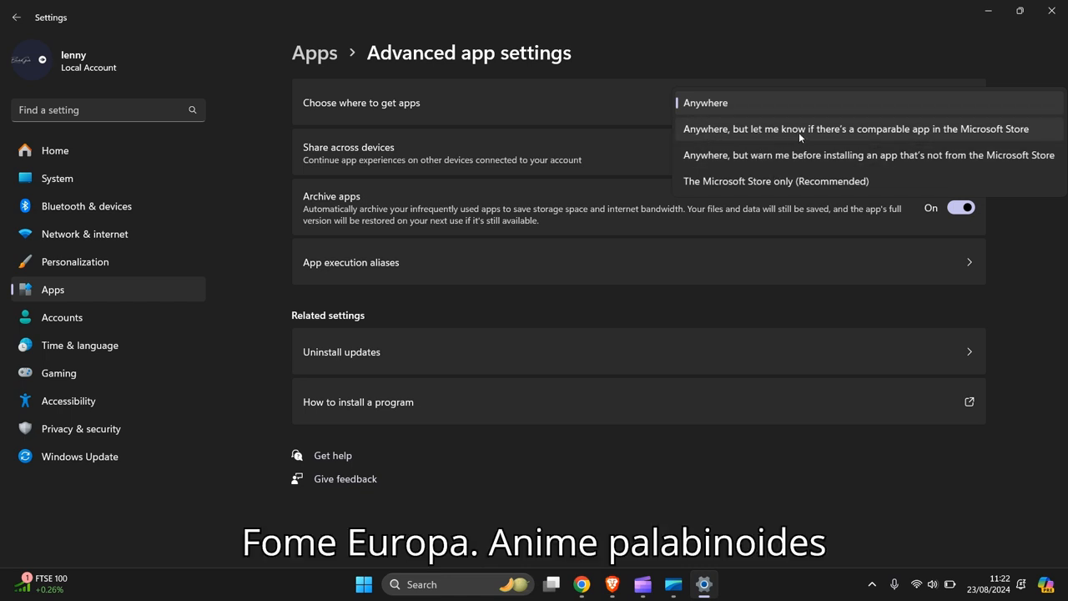
mouse_move(1001, 136)
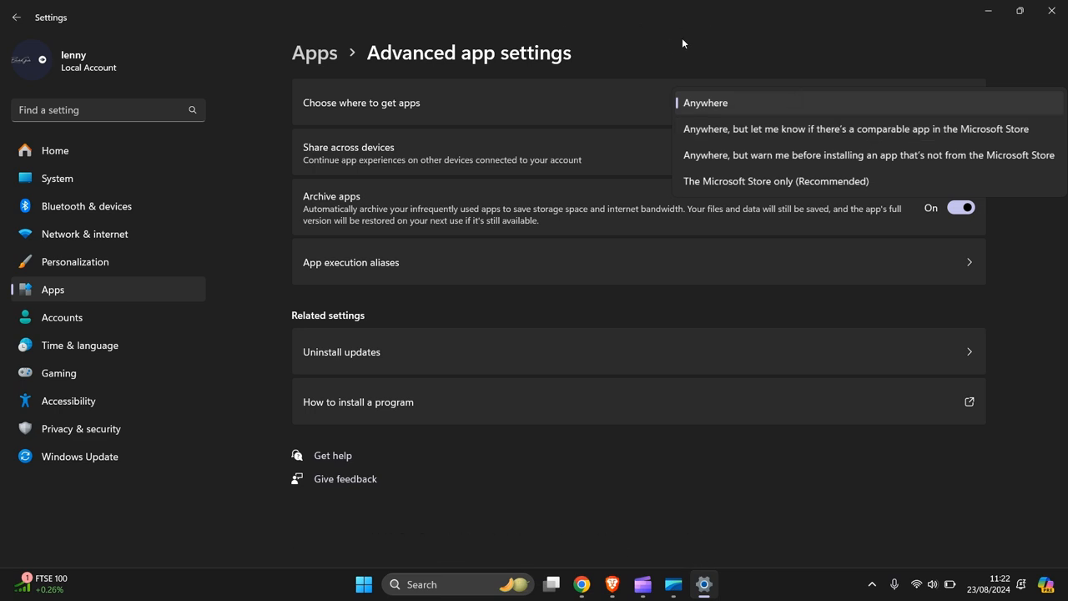
mouse_move(748, 38)
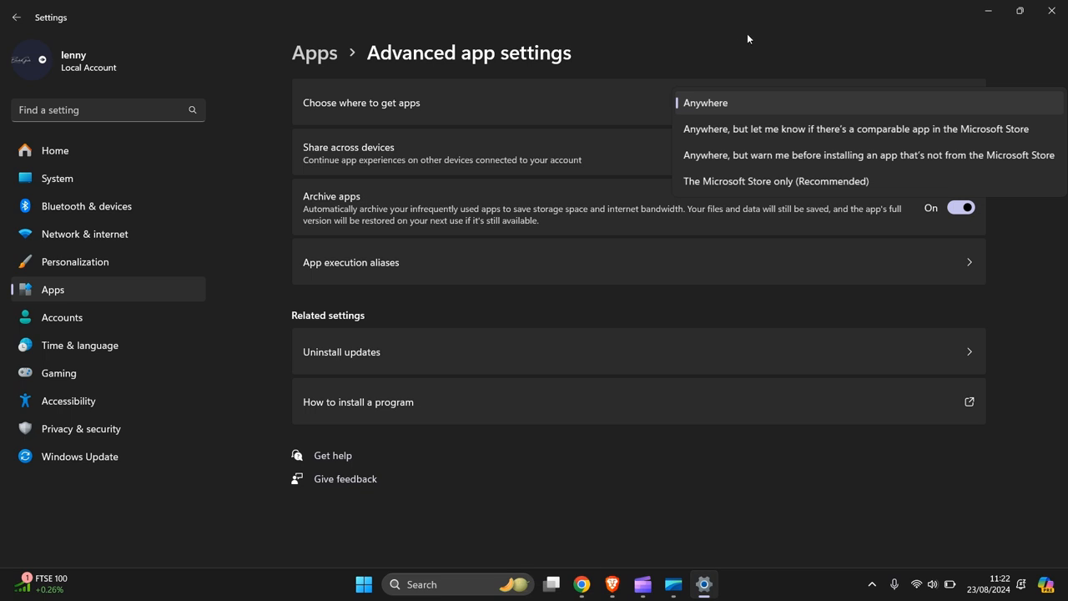
Step: Keep 'Choose where to get apps' on Anywhere and minimise Settings to the desktop
left_click(704, 104)
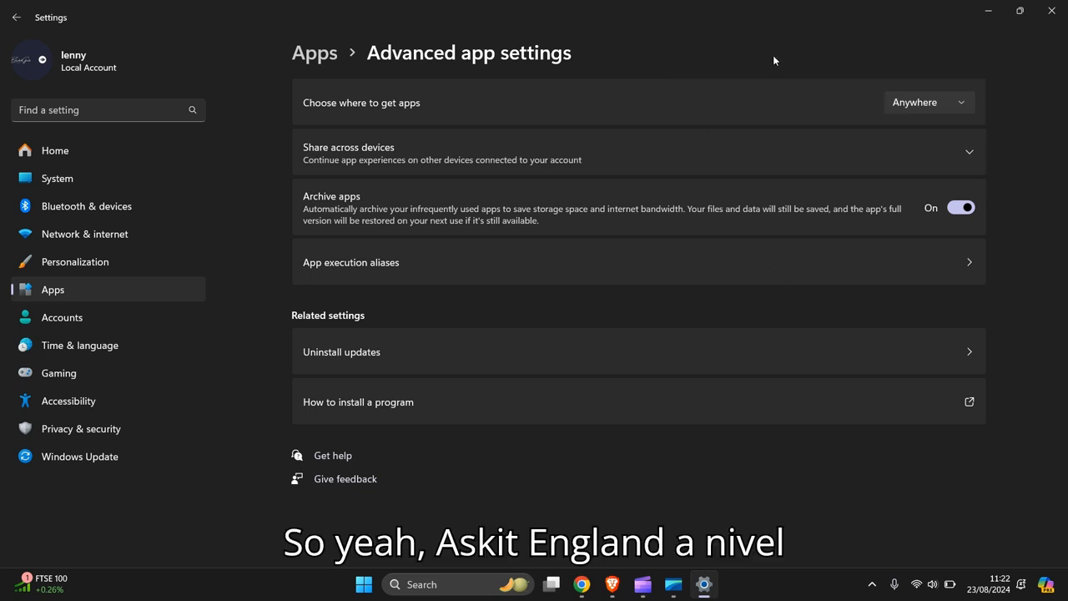
mouse_move(859, 65)
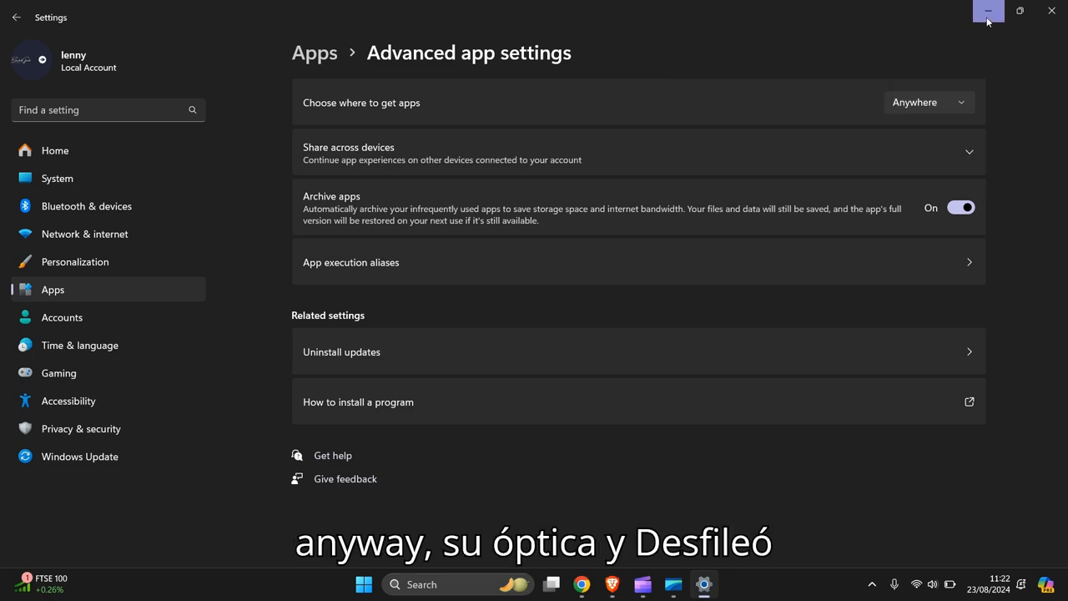
left_click(988, 10)
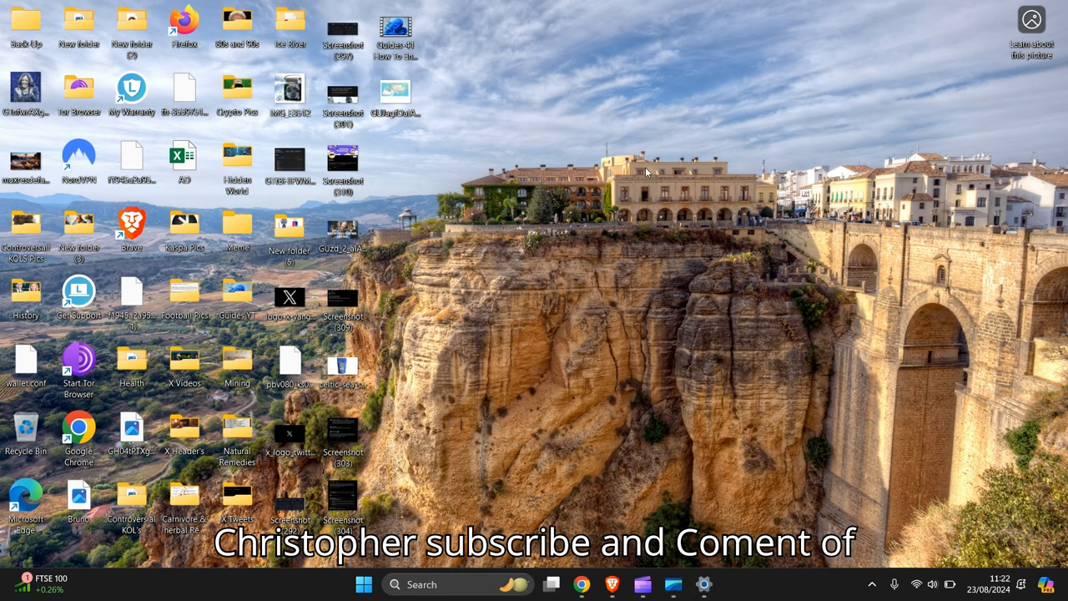